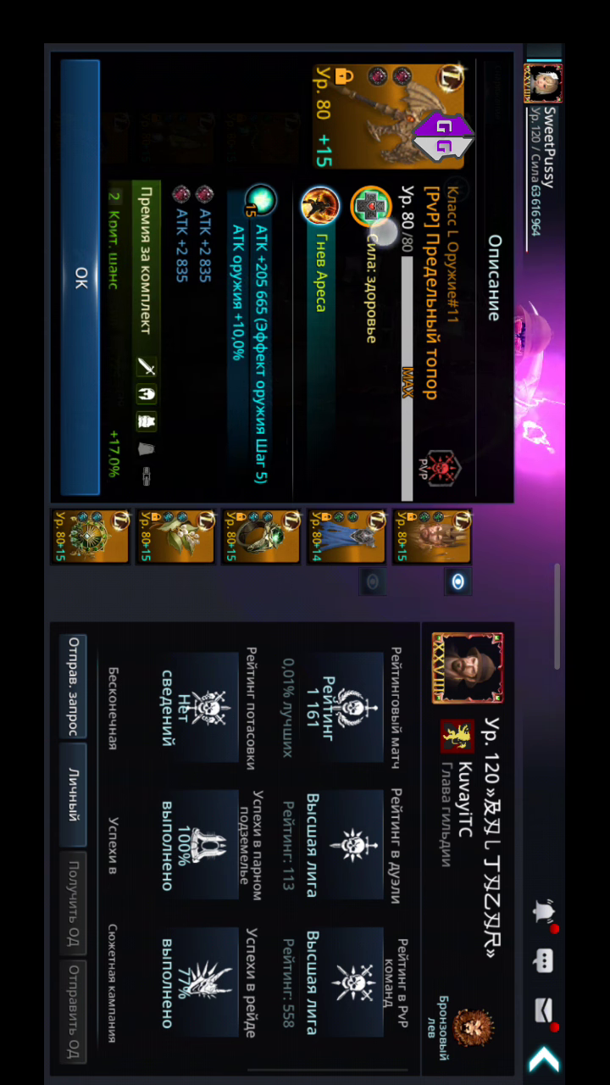
# Dismiss the weapon description and bring up the general chat channel
pyautogui.click(78, 278)
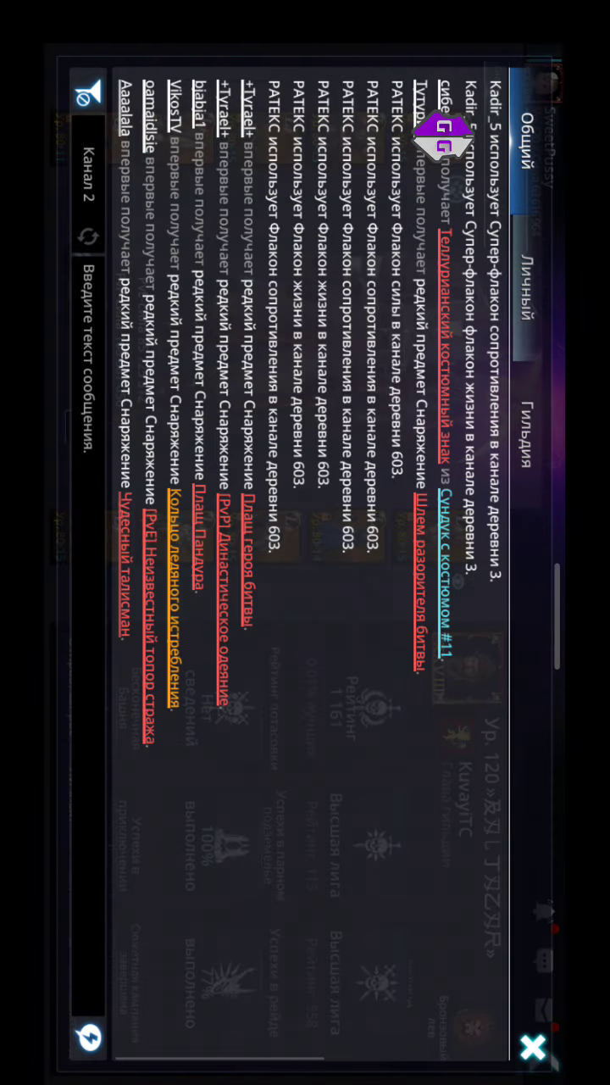
# Open a private conversation with this player on the Личный tab
pyautogui.click(526, 305)
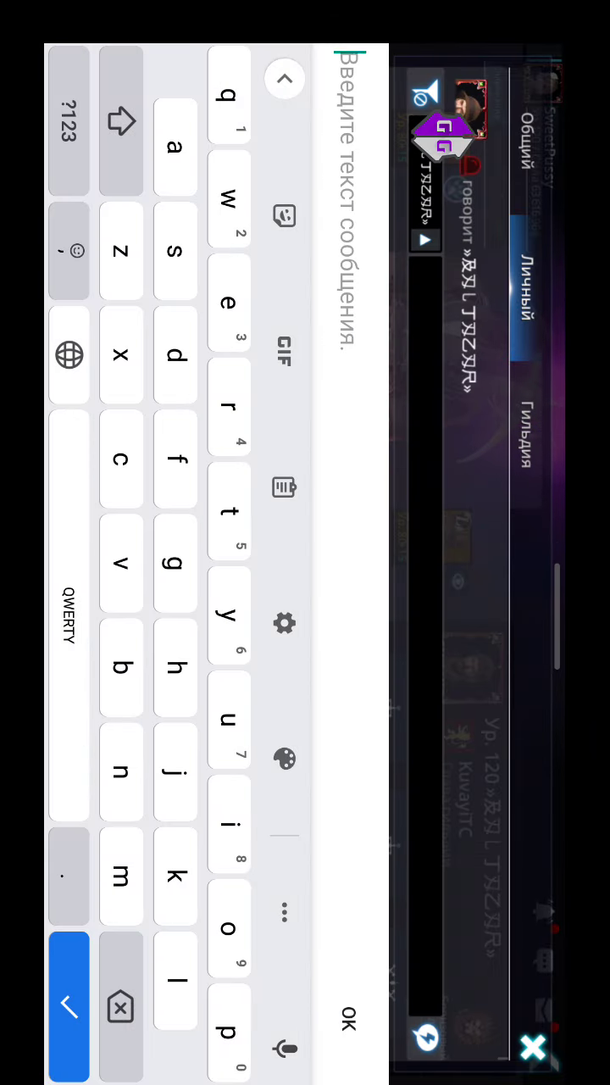
# Send 'VIDEO AUDIO', a laugh, and a message about a Turkish player losing
pyautogui.write('VIDE')
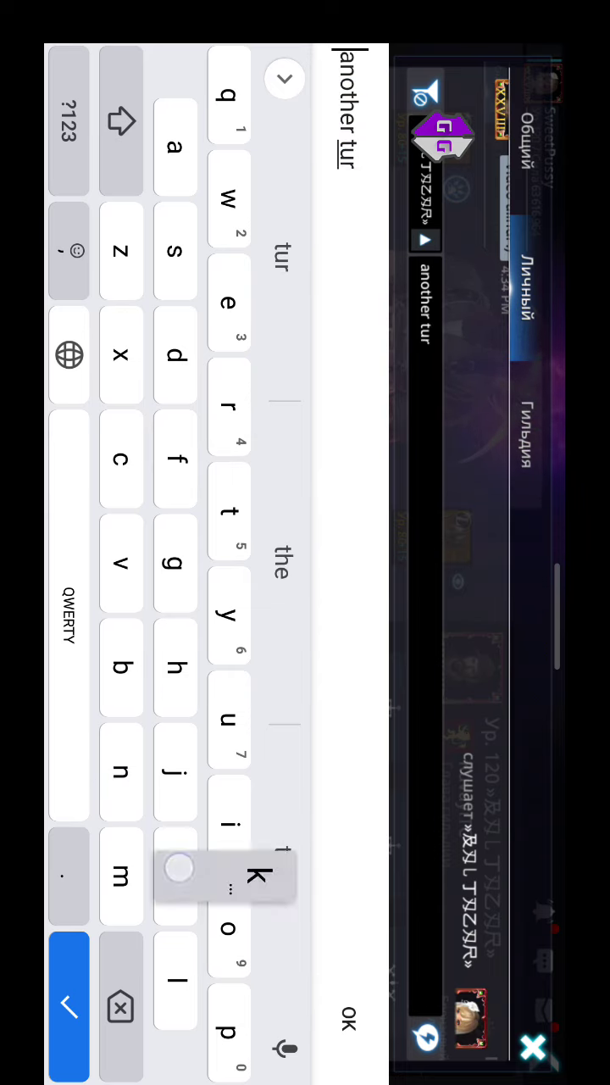
pyautogui.write('kish')
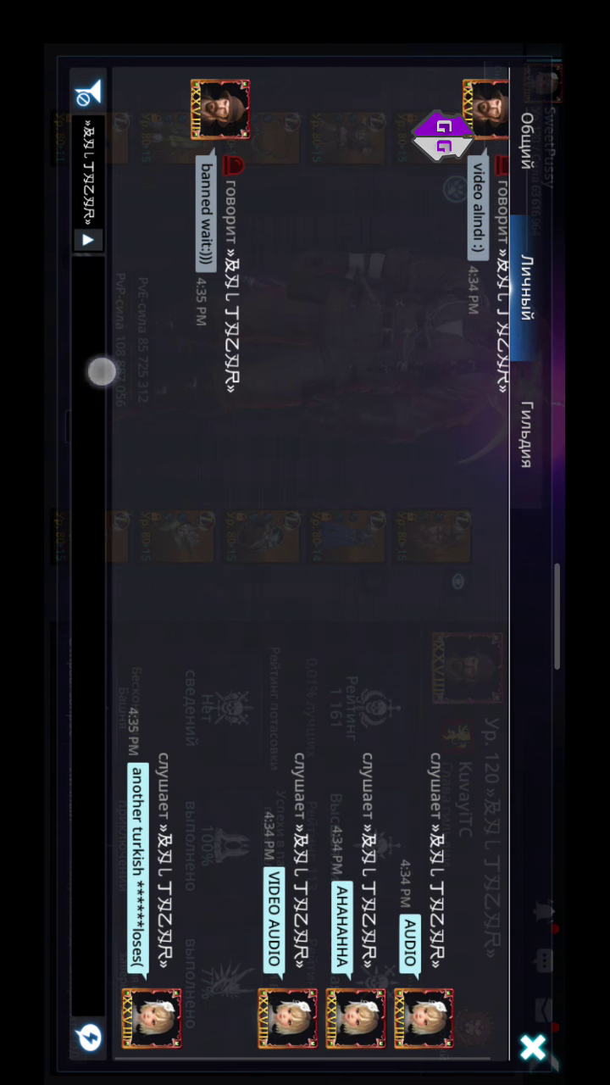
# Send messages saying it took the most of me and left no key for the chest of remedy
pyautogui.write('wair')
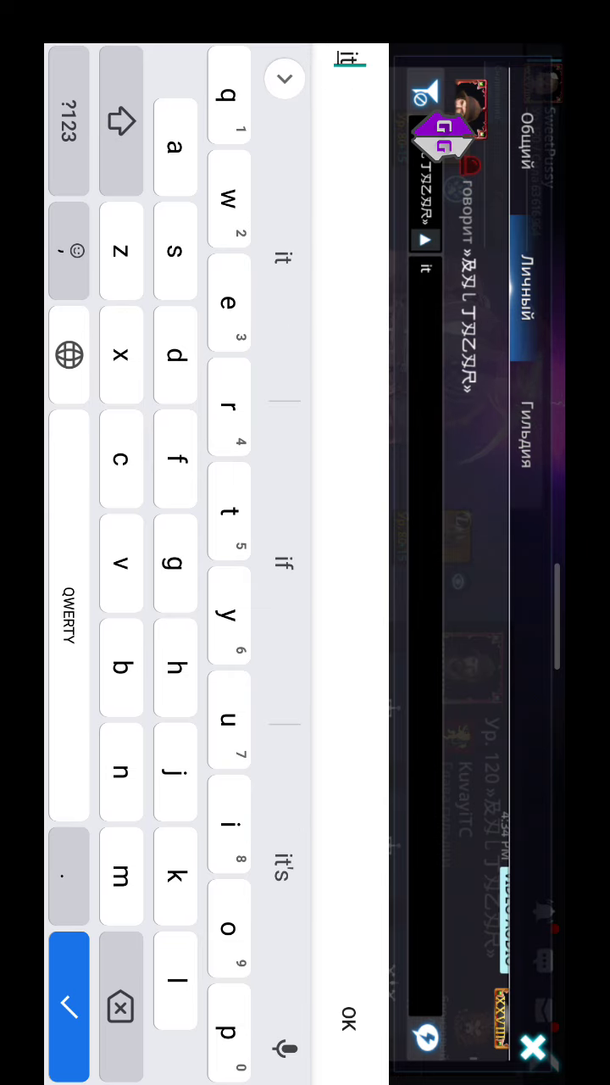
pyautogui.click(282, 267)
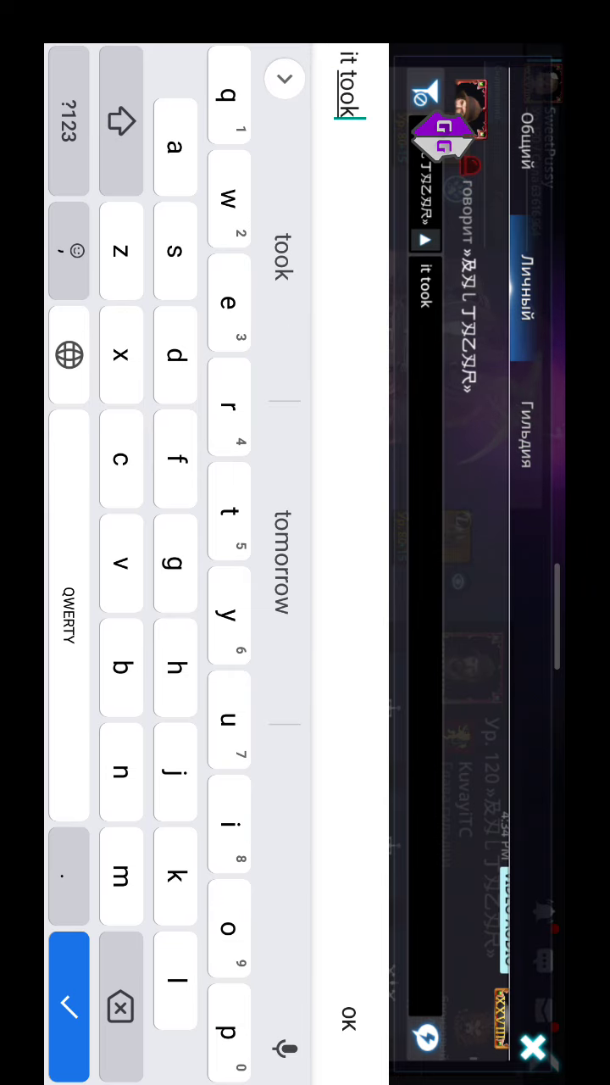
pyautogui.write('the m')
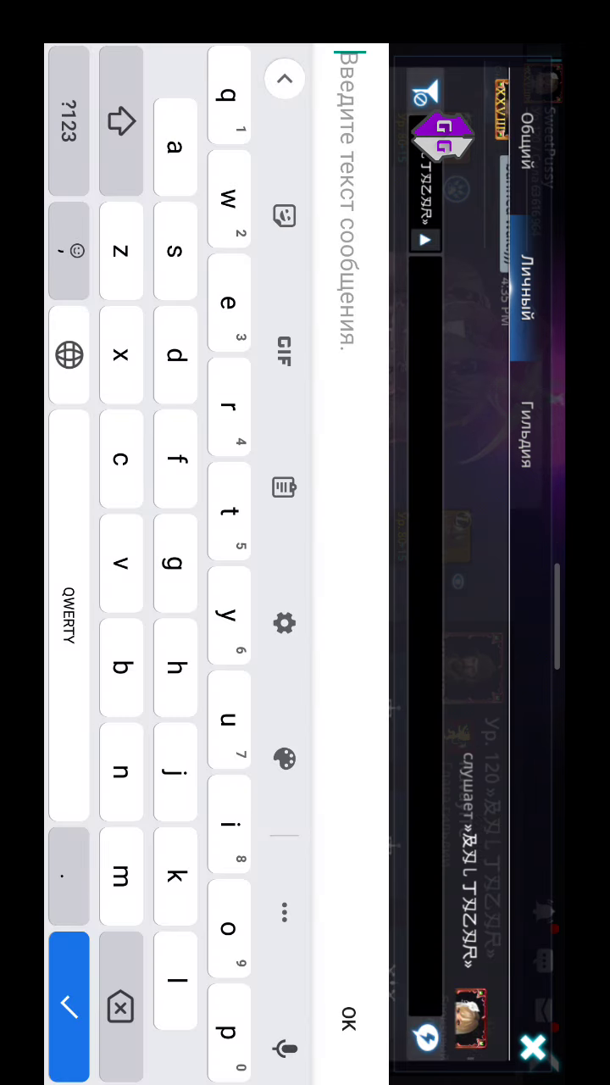
pyautogui.write('and le')
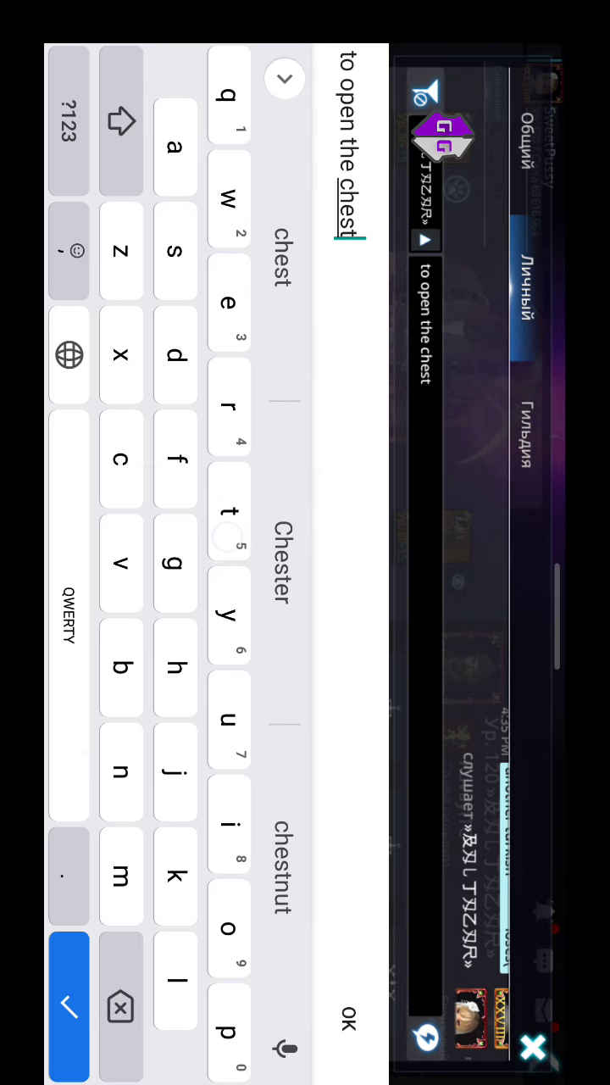
pyautogui.write('of re')
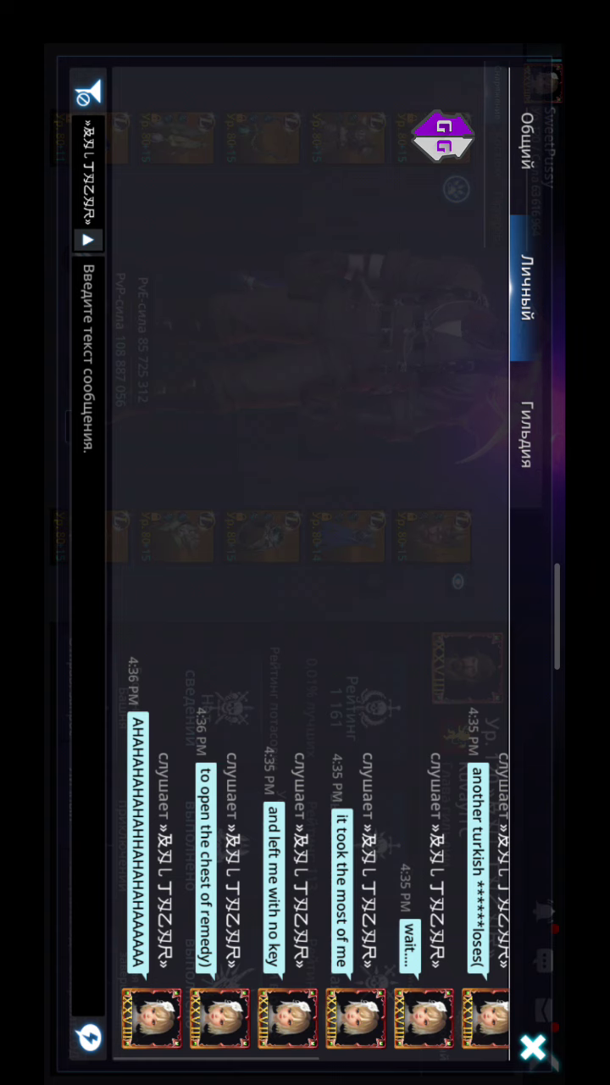
# Close chat and apply costume preset 3 on the player's profile
pyautogui.click(532, 1047)
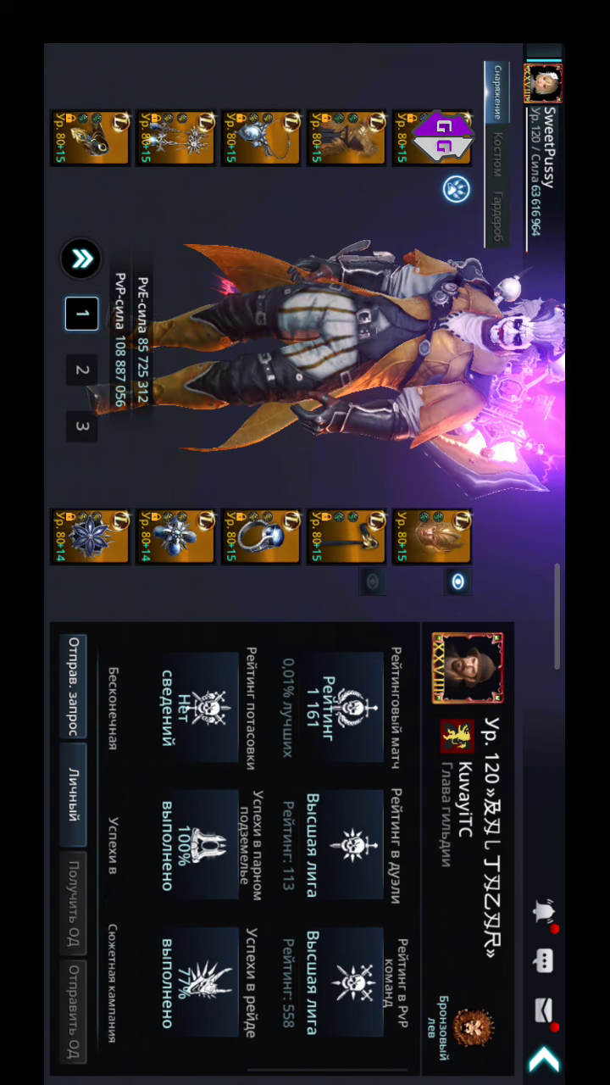
pyautogui.click(82, 426)
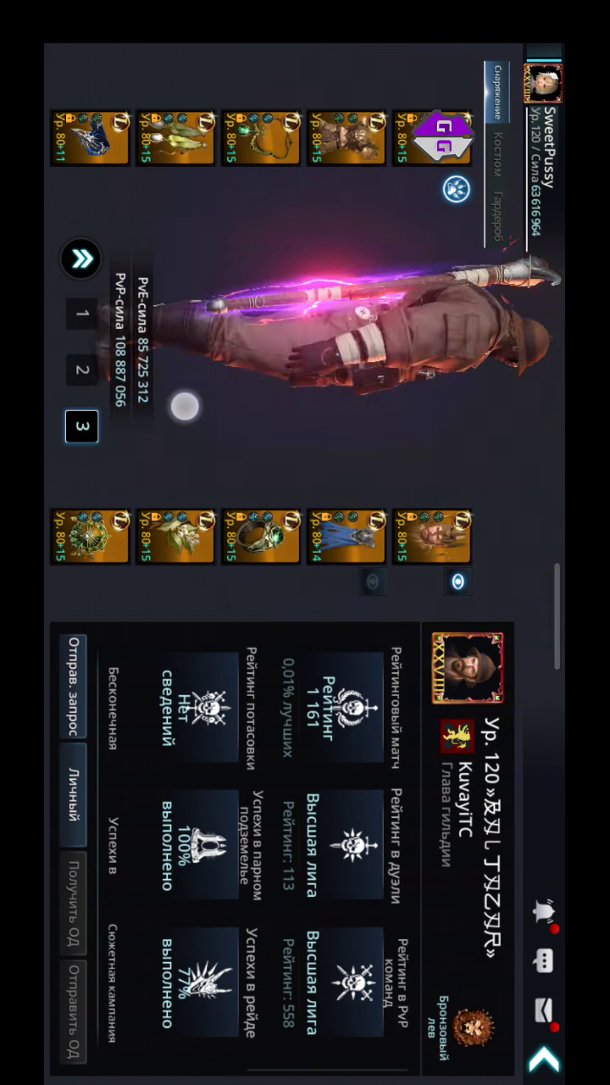